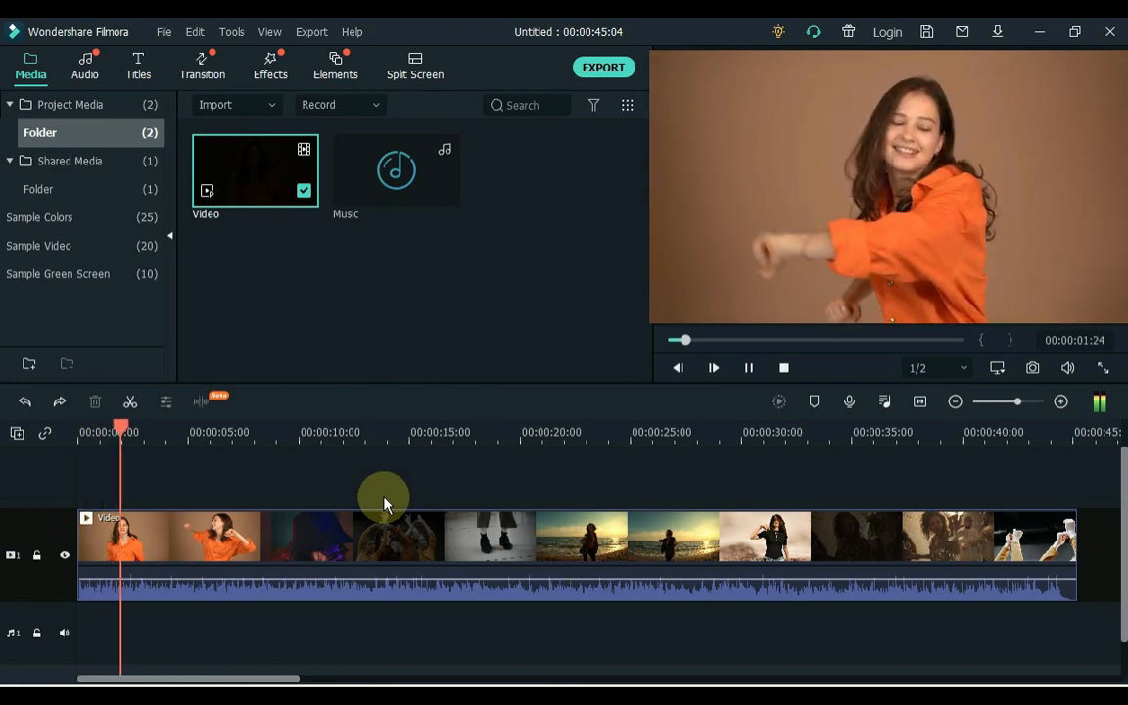
- Drag the video clip's volume line down to mute it, and remove the test music
{"action": "left_click", "coordinate": [1004, 432]}
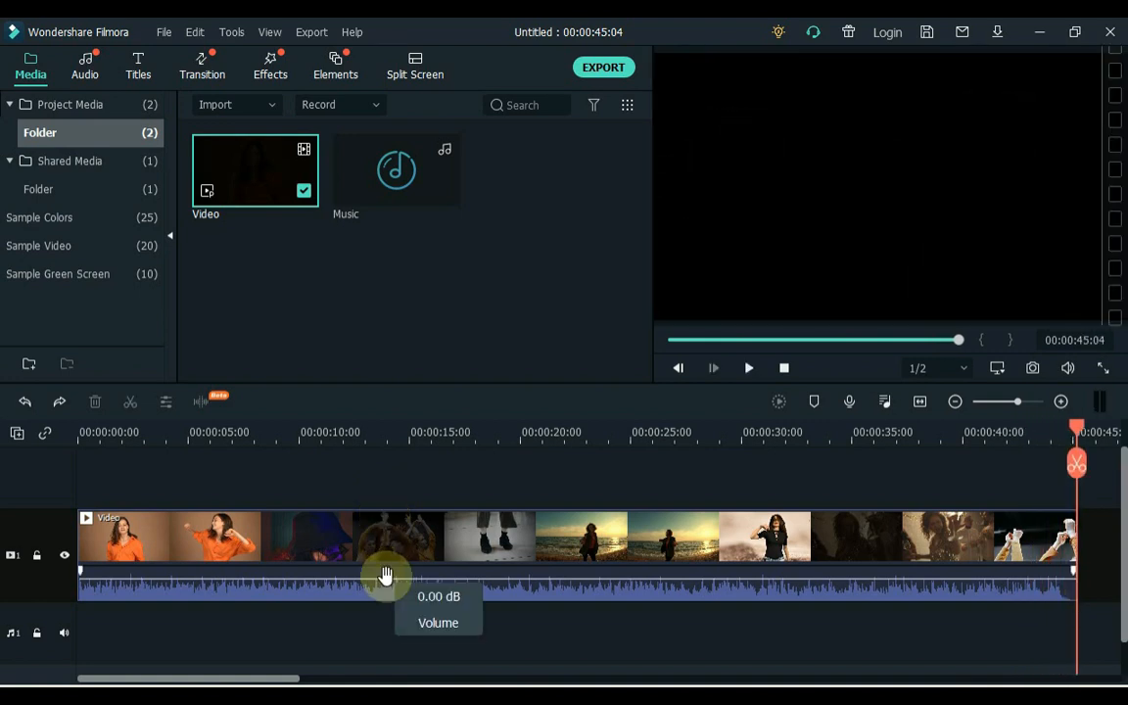
{"action": "left_click_drag", "start_coordinate": [385, 575], "coordinate": [381, 625]}
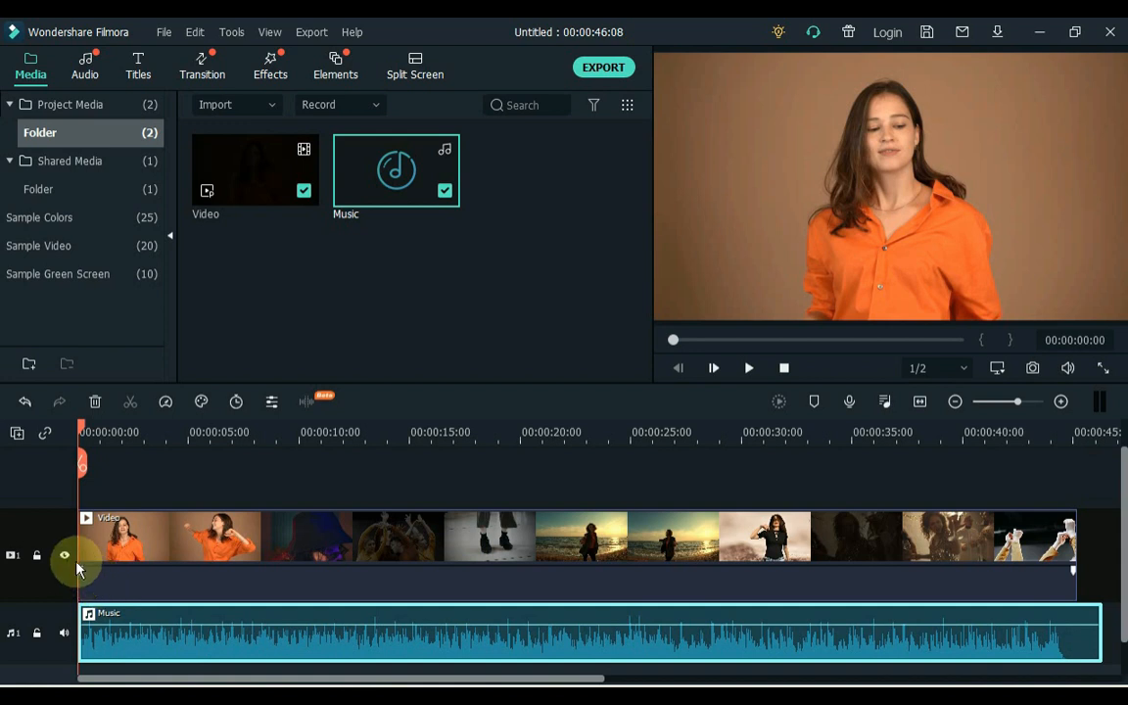
{"action": "left_click", "coordinate": [65, 556]}
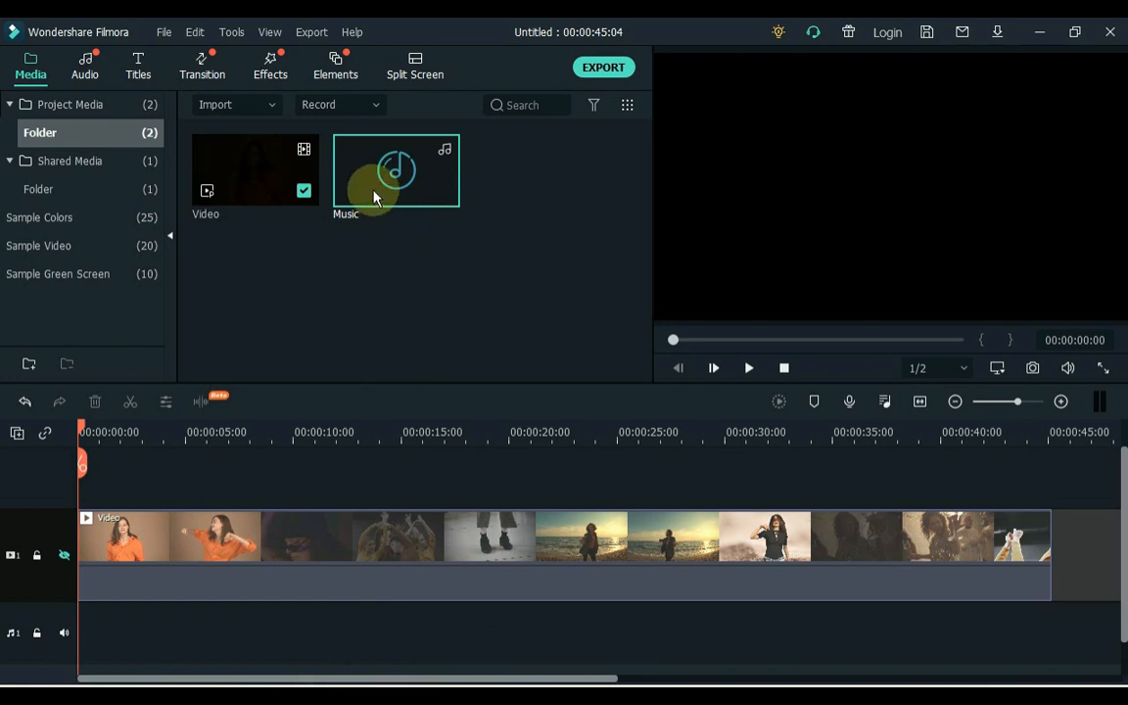
- Run Beat Detection on the Music clip with Highlight every set to 1 beat
{"action": "right_click", "coordinate": [395, 171]}
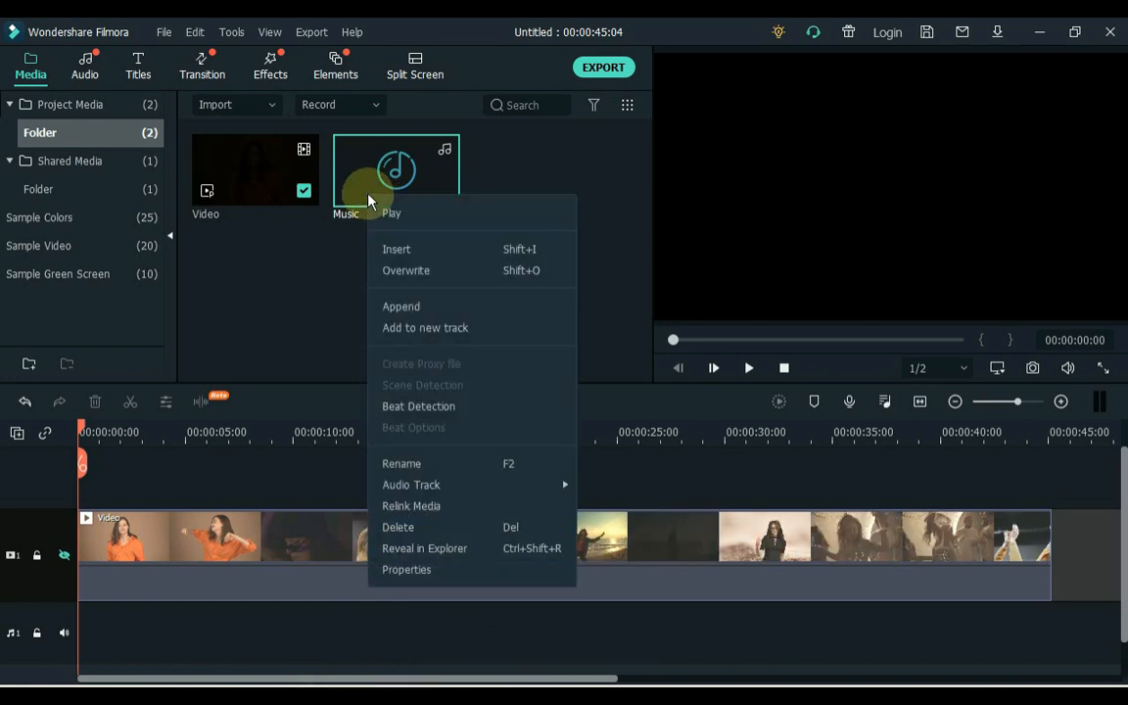
{"action": "mouse_move", "coordinate": [419, 405]}
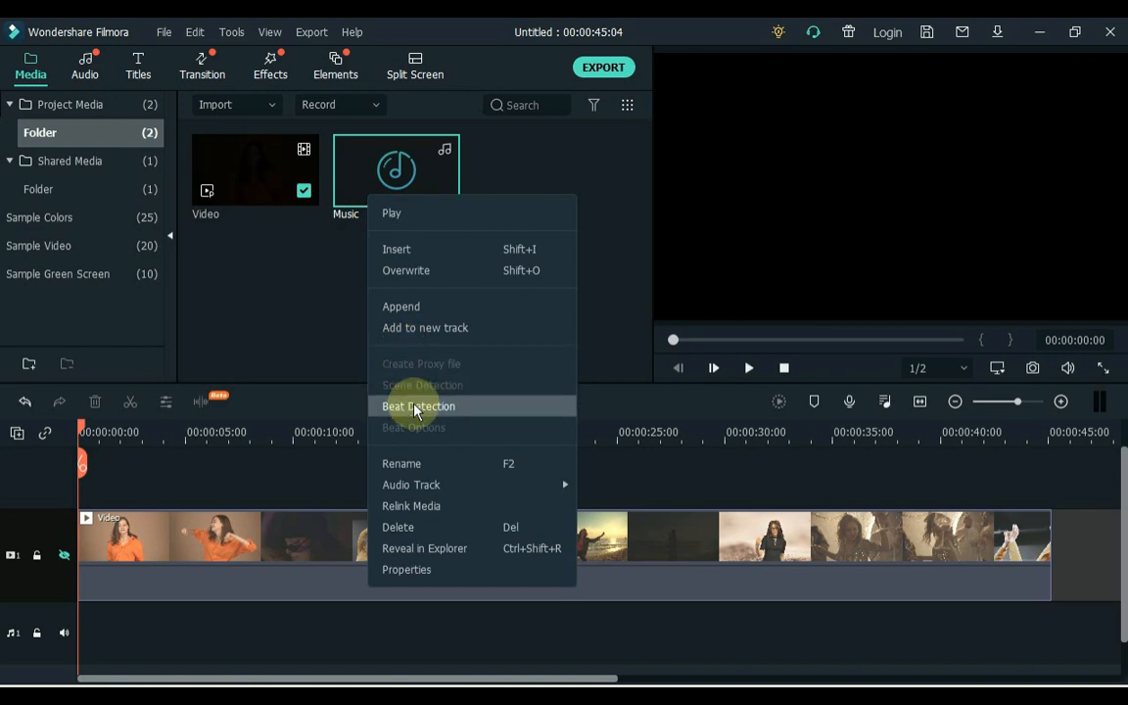
{"action": "mouse_move", "coordinate": [446, 412]}
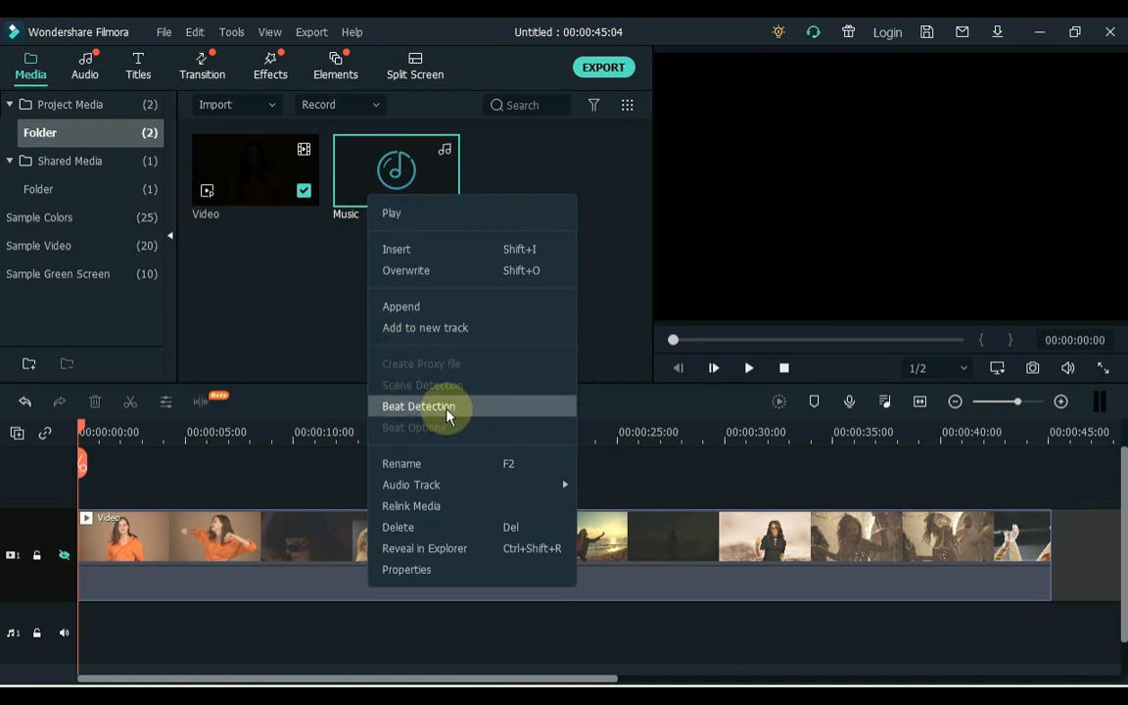
{"action": "left_click", "coordinate": [418, 406]}
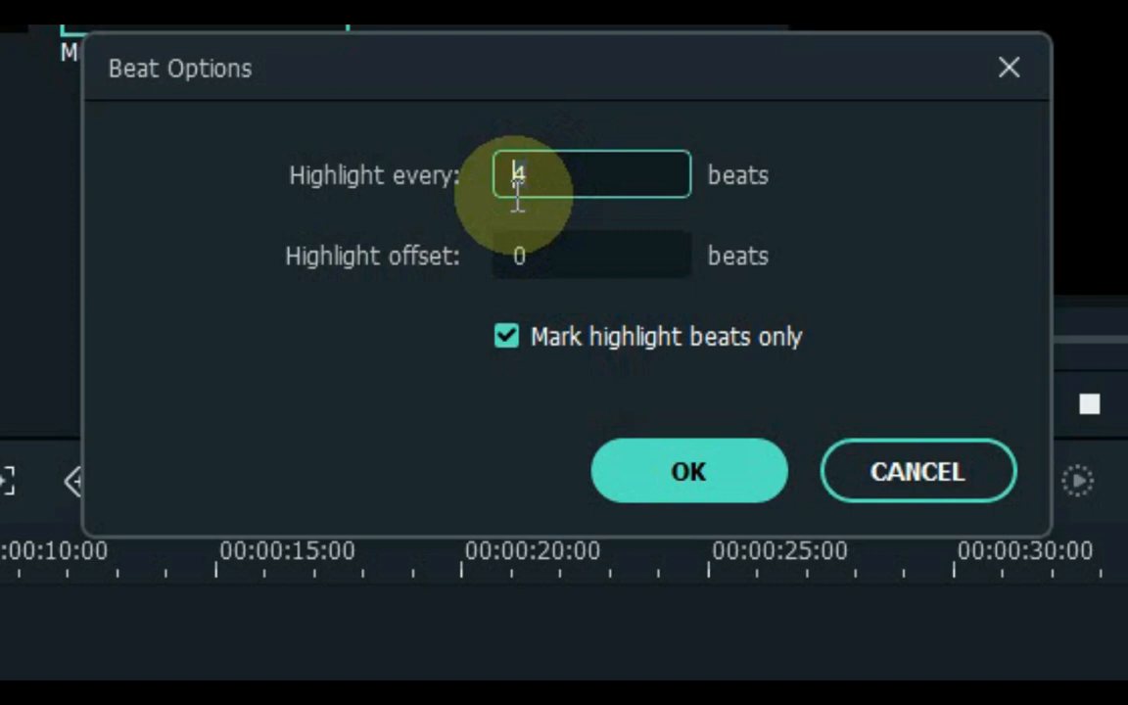
{"action": "type", "text": "1"}
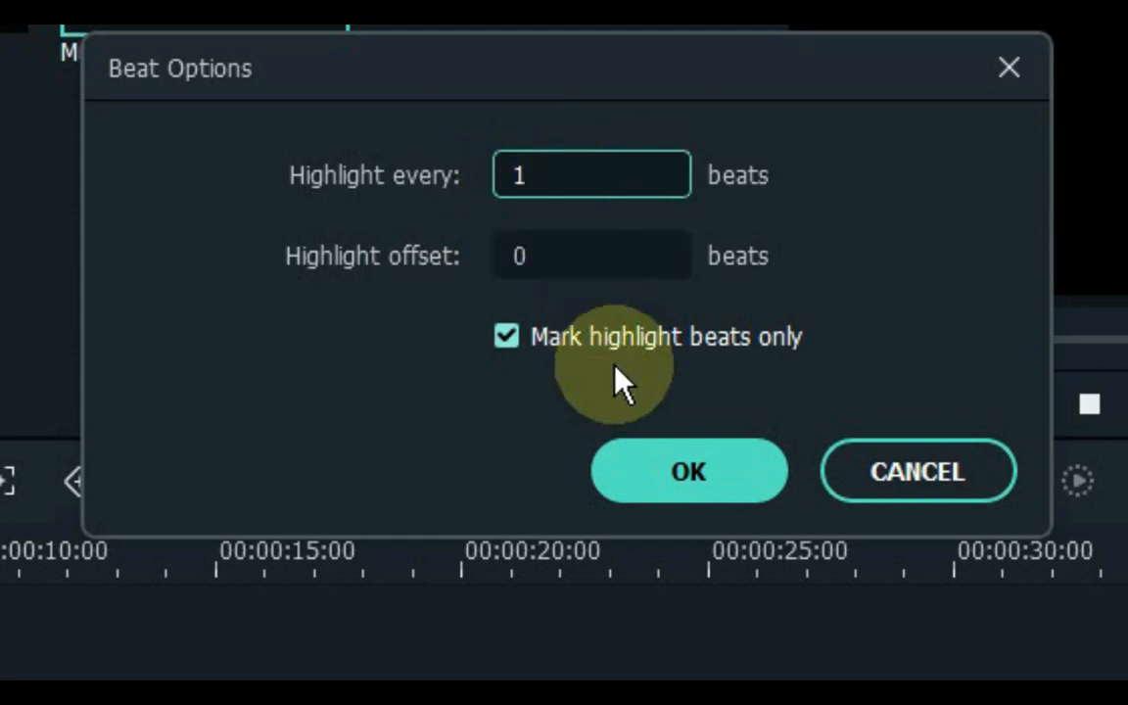
{"action": "left_click", "coordinate": [688, 471]}
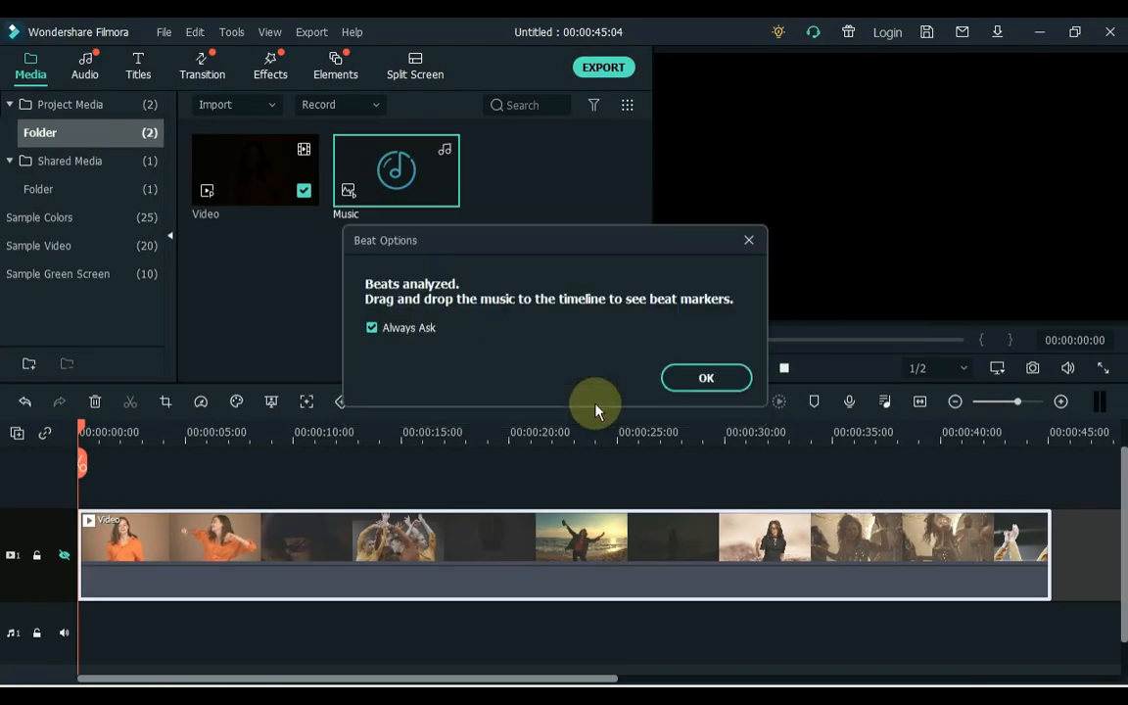
{"action": "mouse_move", "coordinate": [423, 304]}
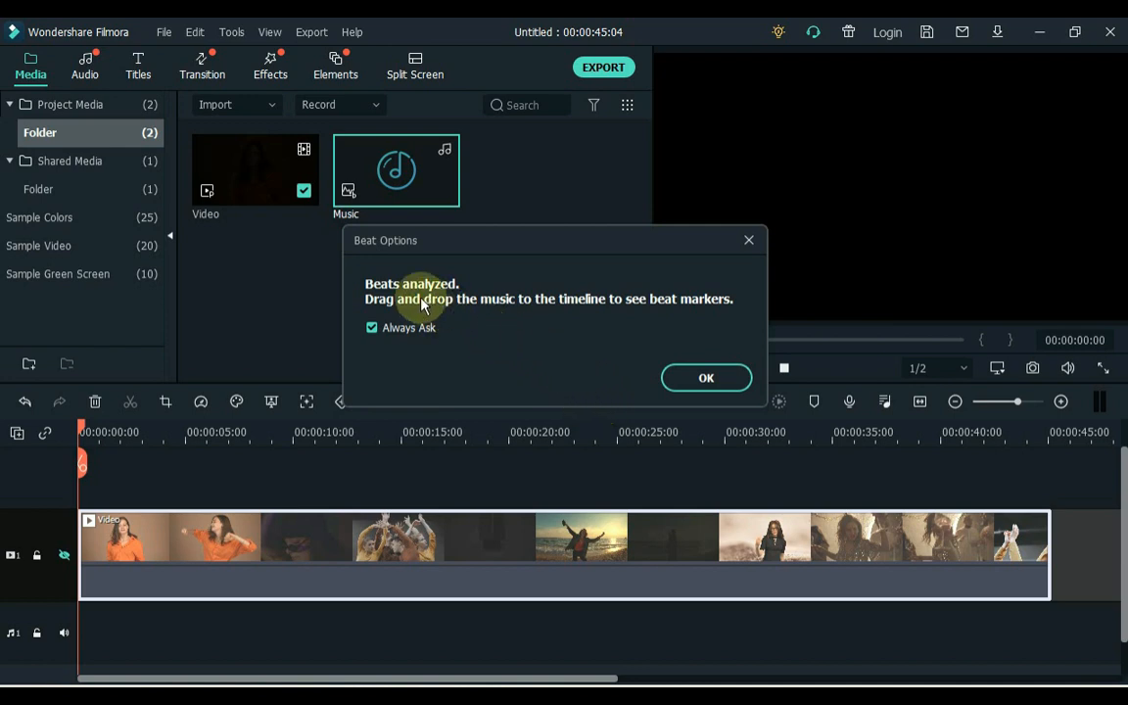
{"action": "mouse_move", "coordinate": [698, 317]}
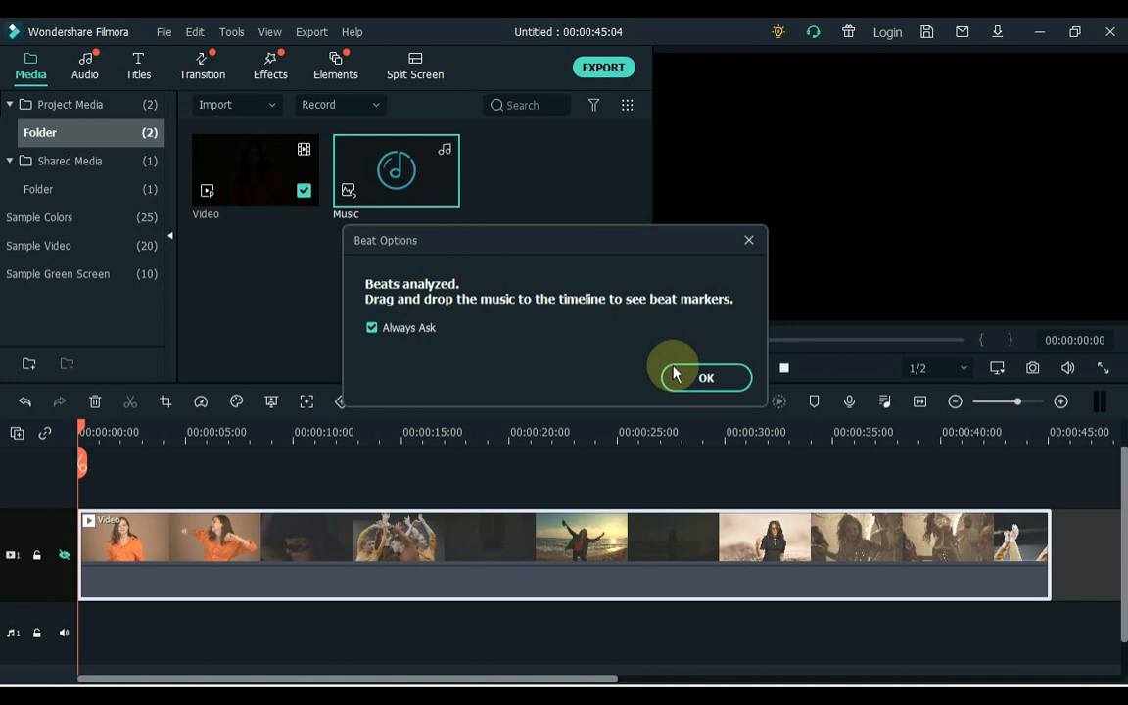
{"action": "mouse_move", "coordinate": [691, 385]}
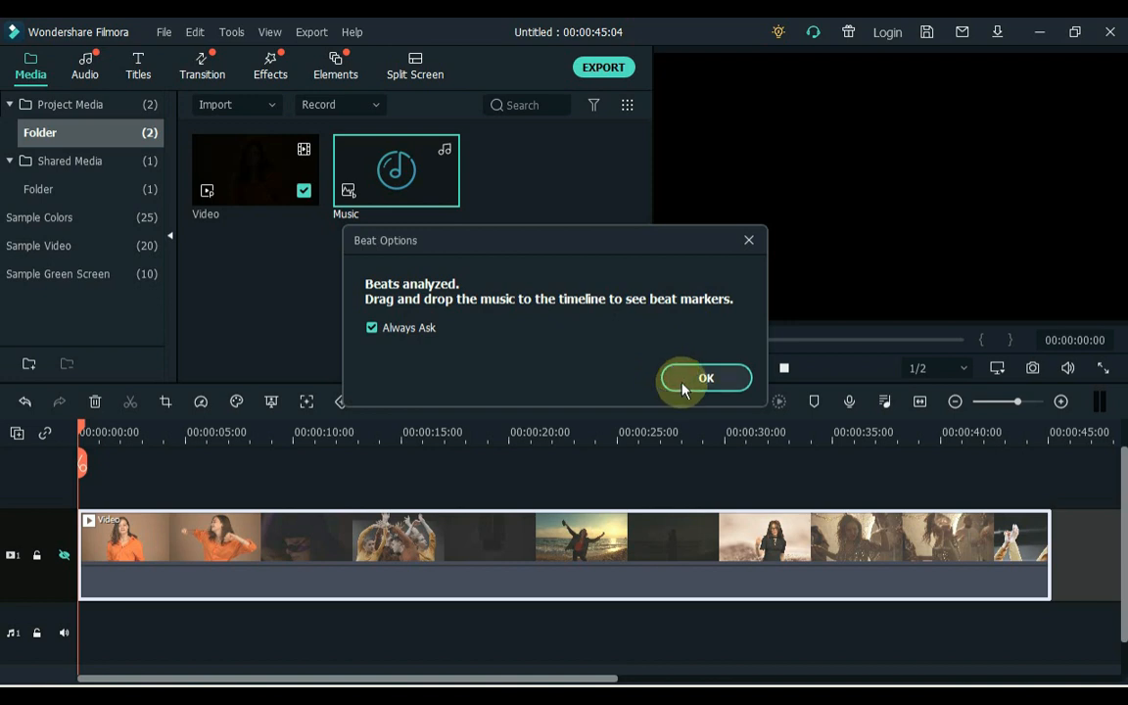
- Dismiss the Beats analyzed notice
{"action": "left_click", "coordinate": [706, 377]}
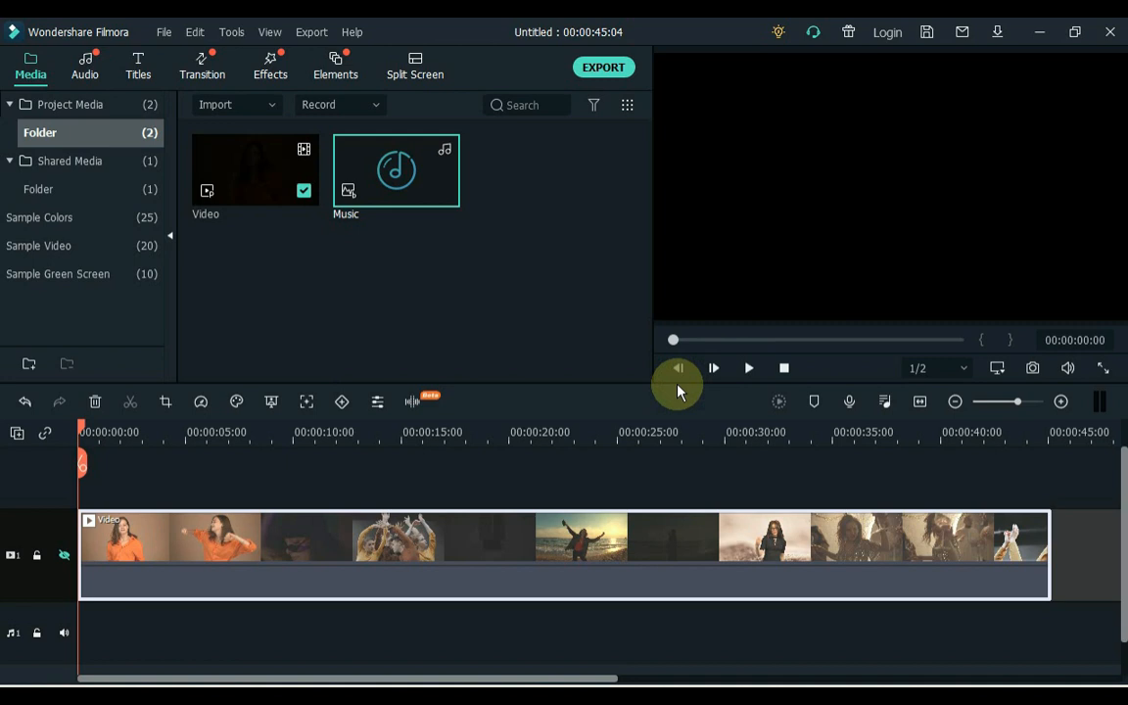
{"action": "mouse_move", "coordinate": [661, 382]}
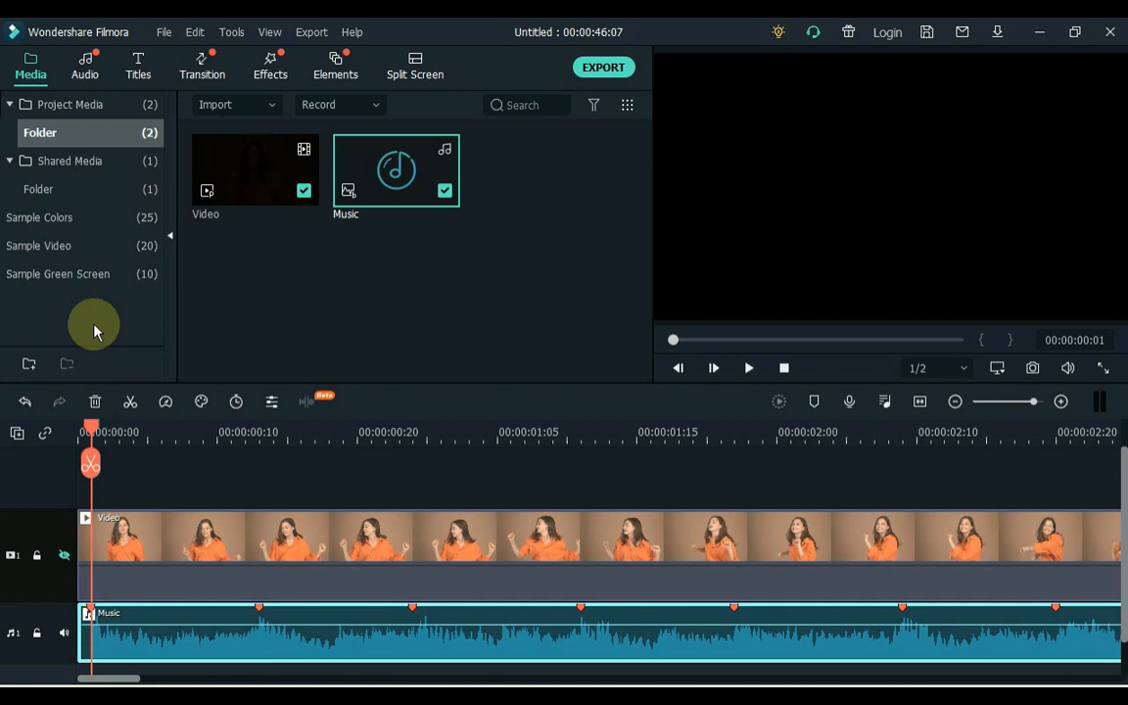
- Add a Sample Colors Black clip to track 2, keeping only its first frame
{"action": "left_click", "coordinate": [39, 217]}
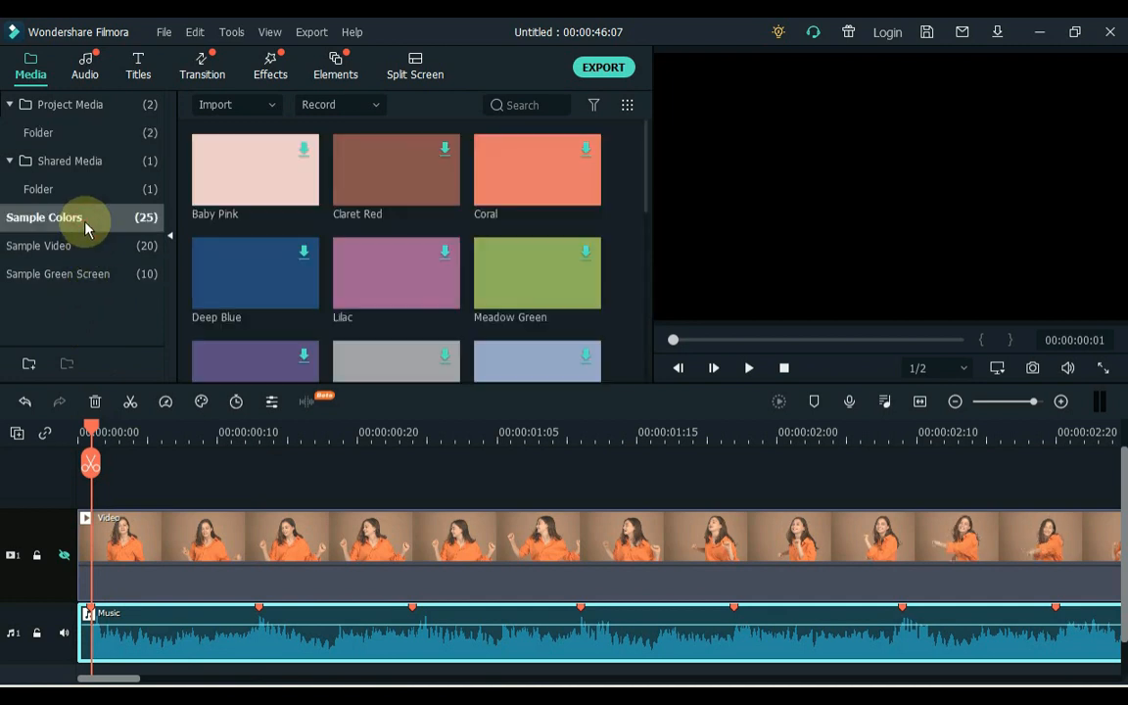
{"action": "scroll", "scroll_direction": "down", "scroll_amount": 3}
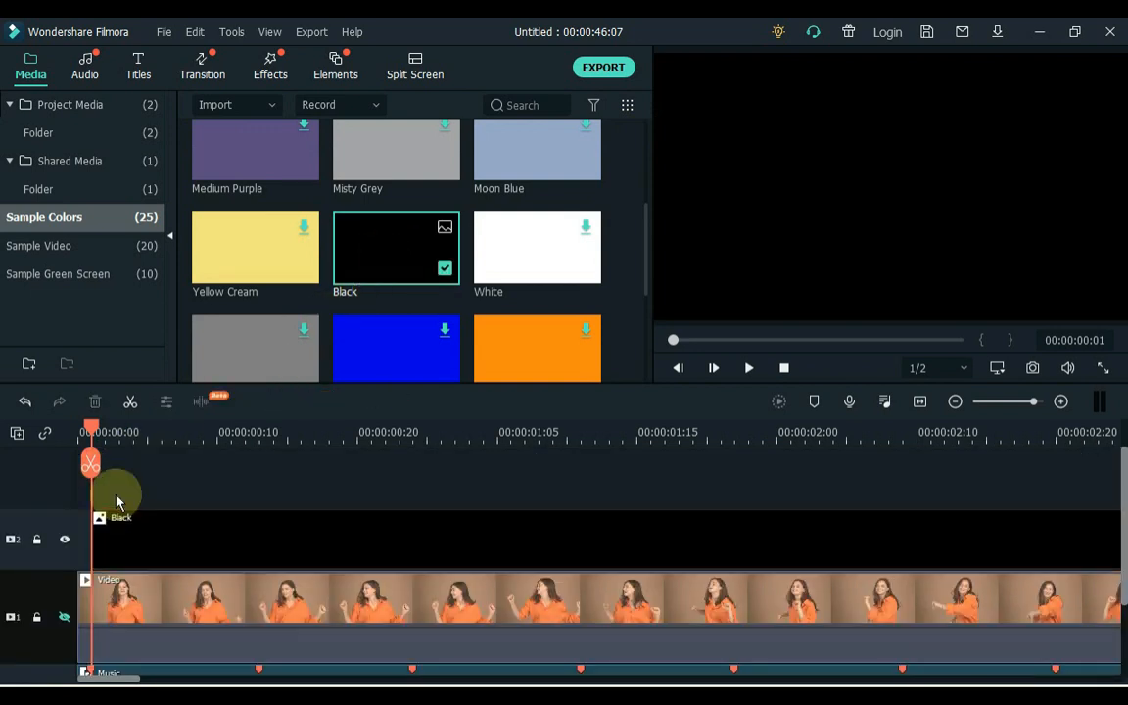
{"action": "left_click", "coordinate": [714, 367]}
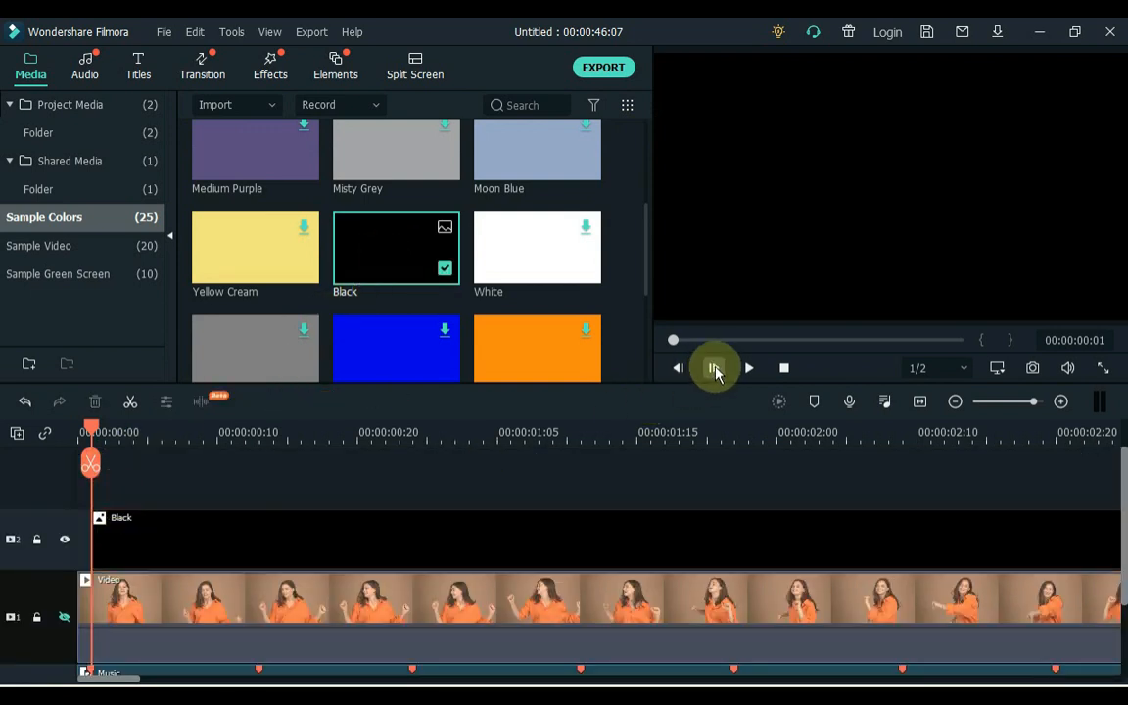
{"action": "left_click", "coordinate": [714, 367]}
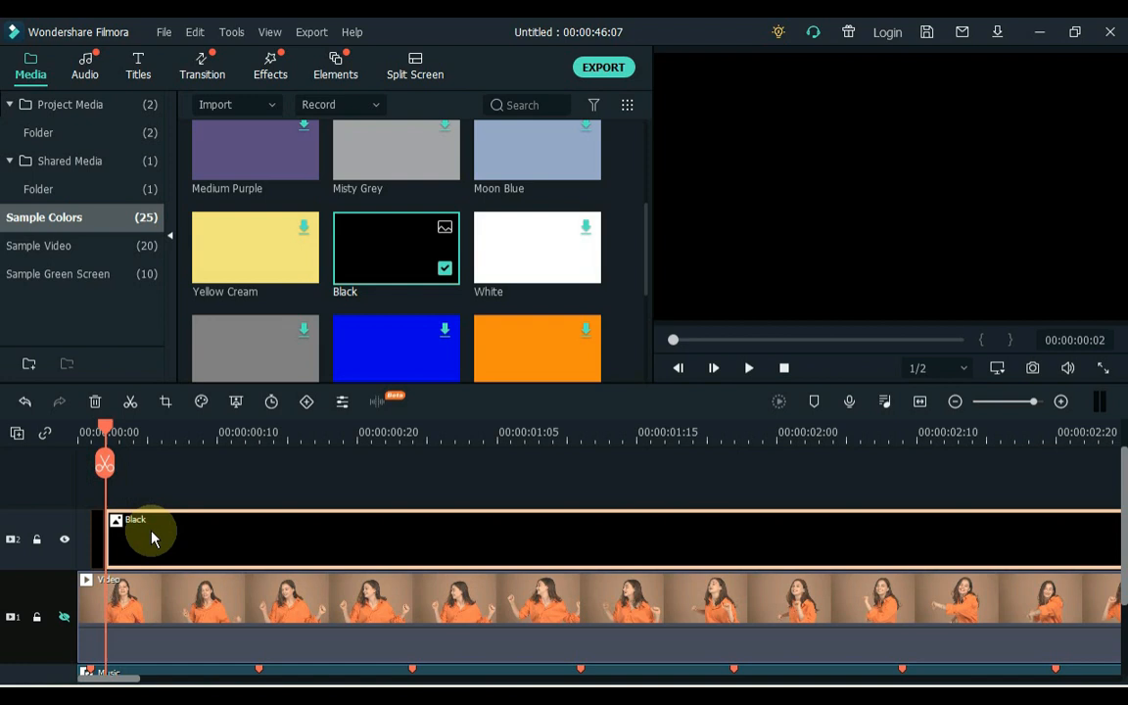
{"action": "right_click", "coordinate": [152, 537]}
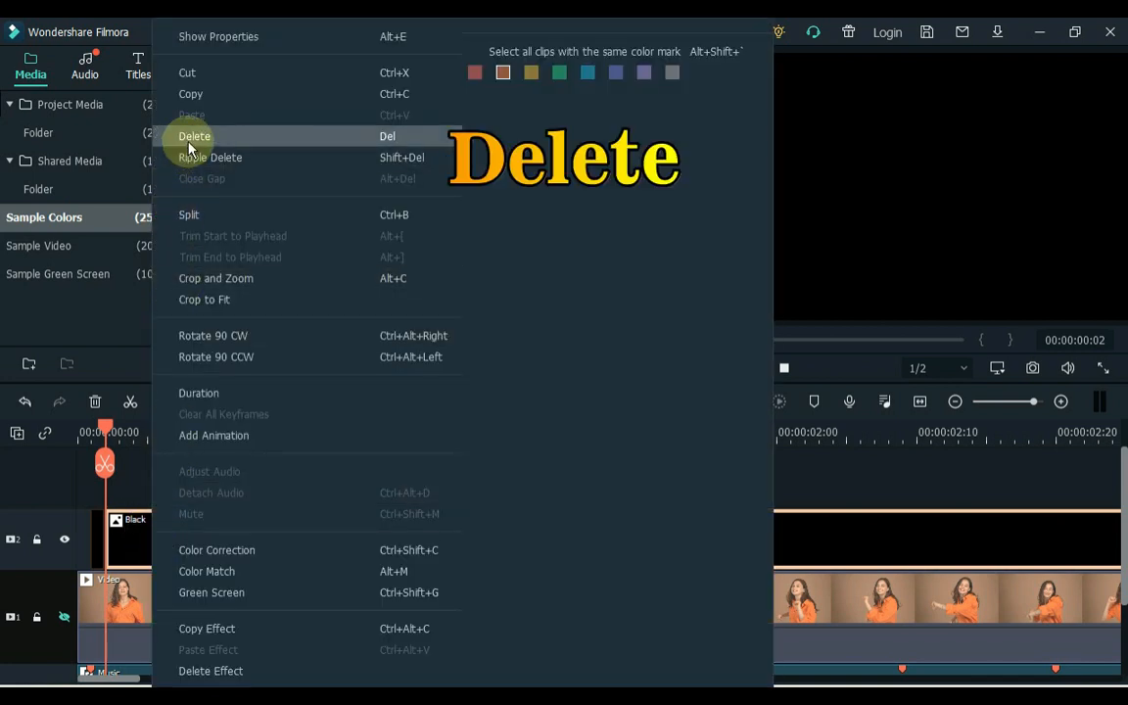
{"action": "left_click", "coordinate": [194, 136]}
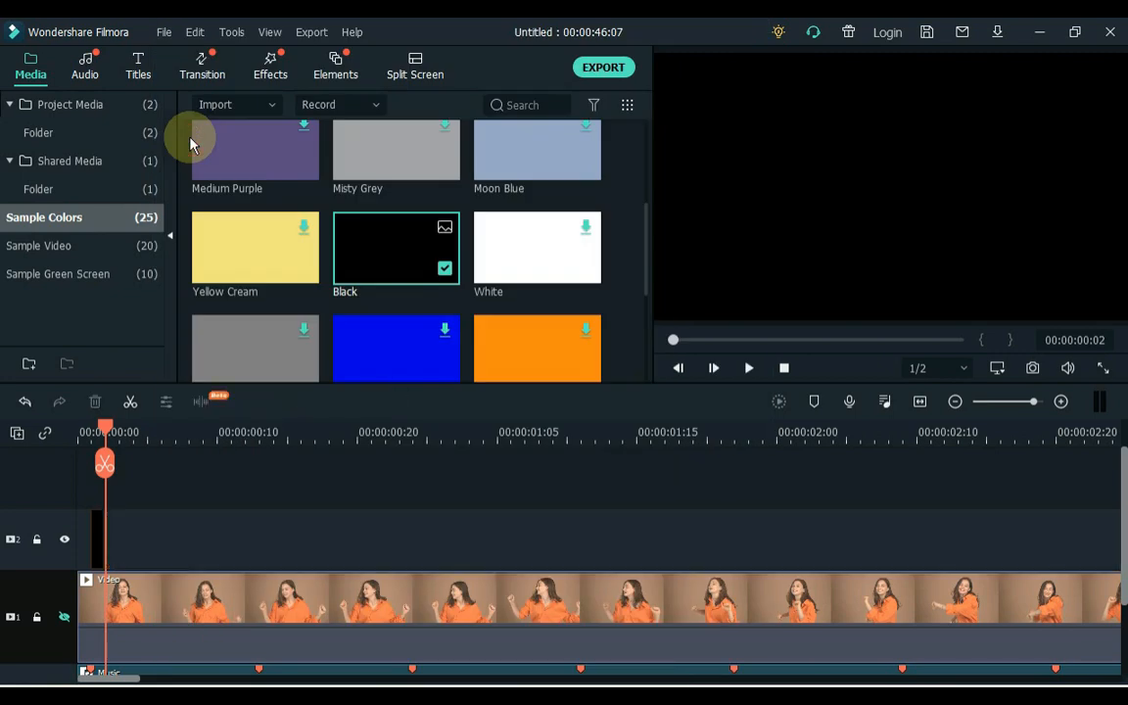
{"action": "mouse_move", "coordinate": [90, 517]}
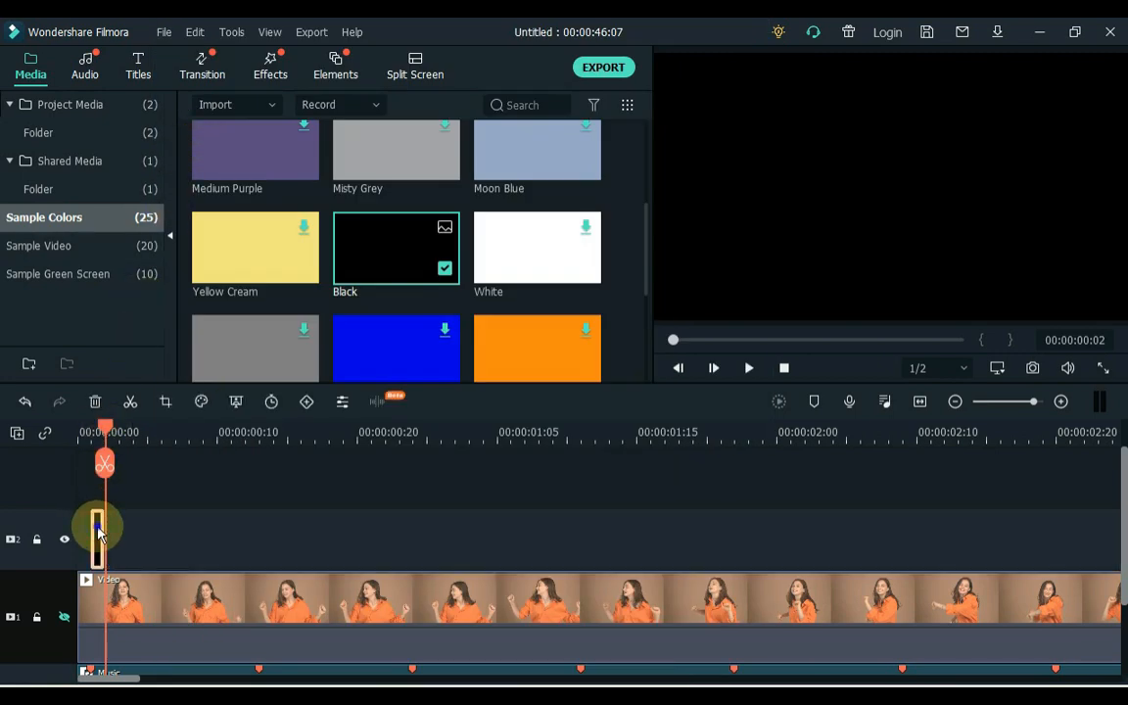
- Copy the one-frame Black clip and paste it with Ctrl+V at successive beat markers
{"action": "right_click", "coordinate": [98, 528]}
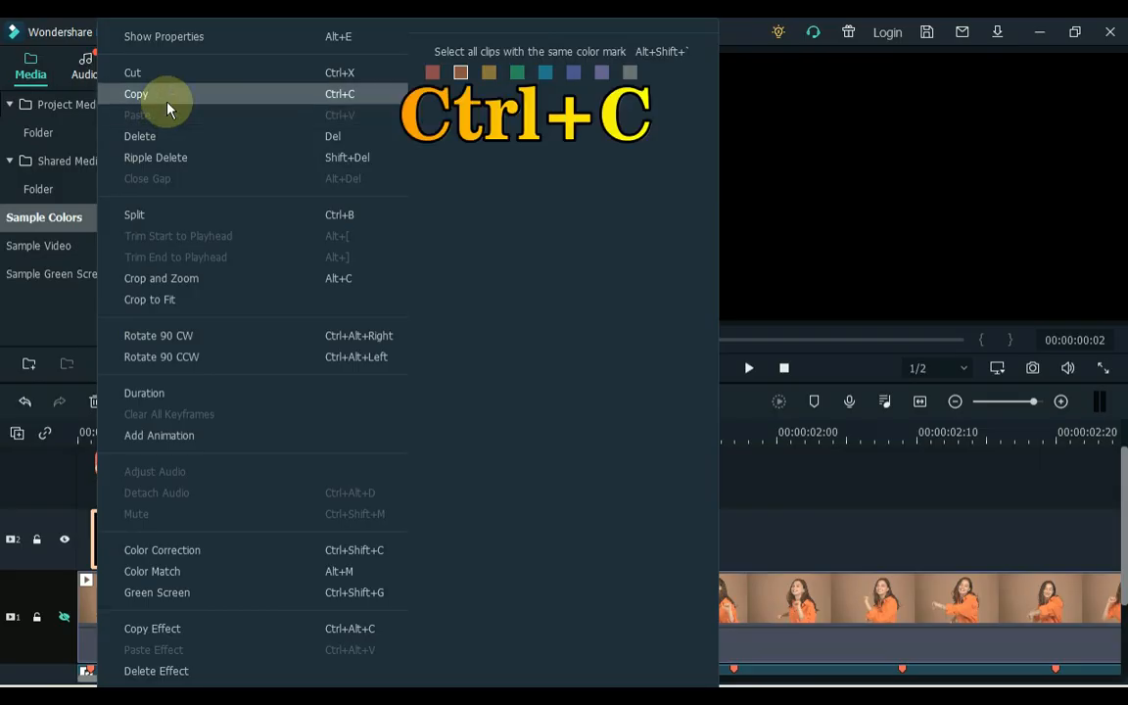
{"action": "left_click", "coordinate": [136, 93]}
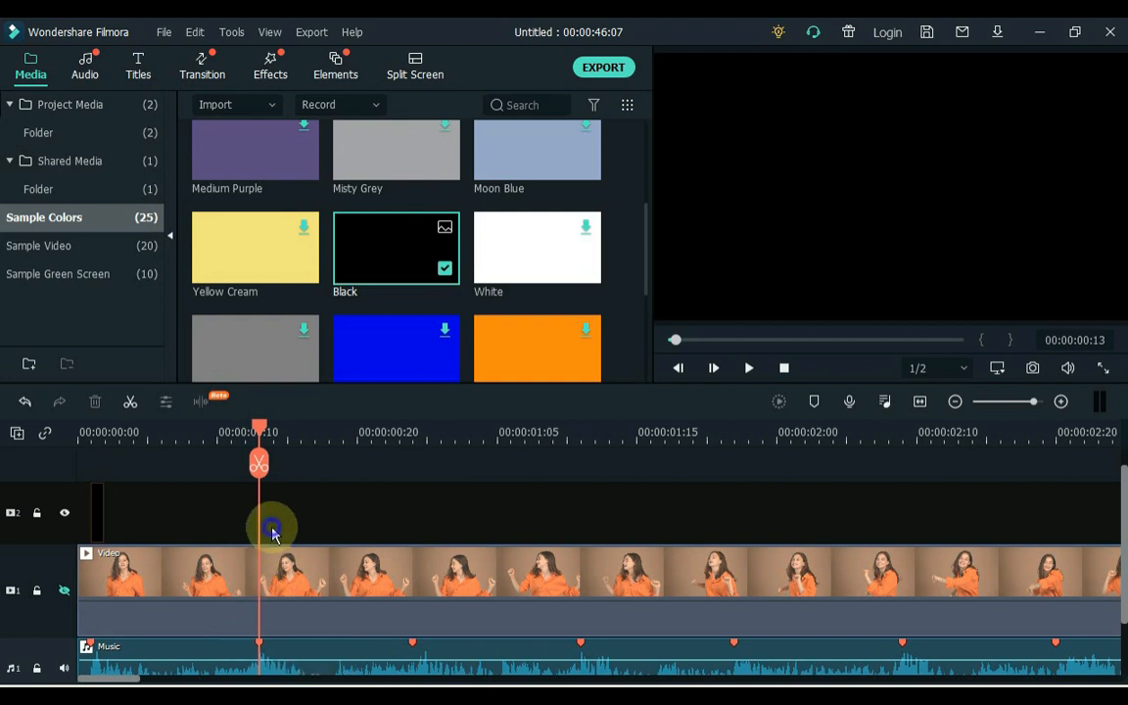
{"action": "right_click", "coordinate": [272, 529]}
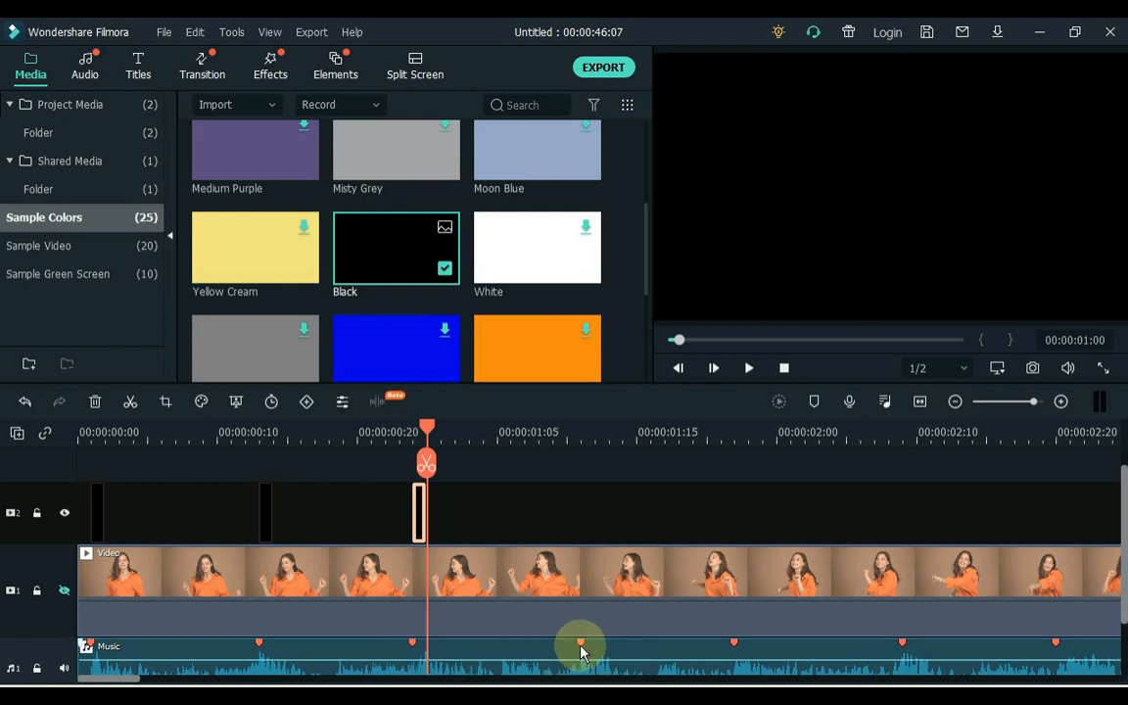
{"action": "key", "text": "ctrl+v"}
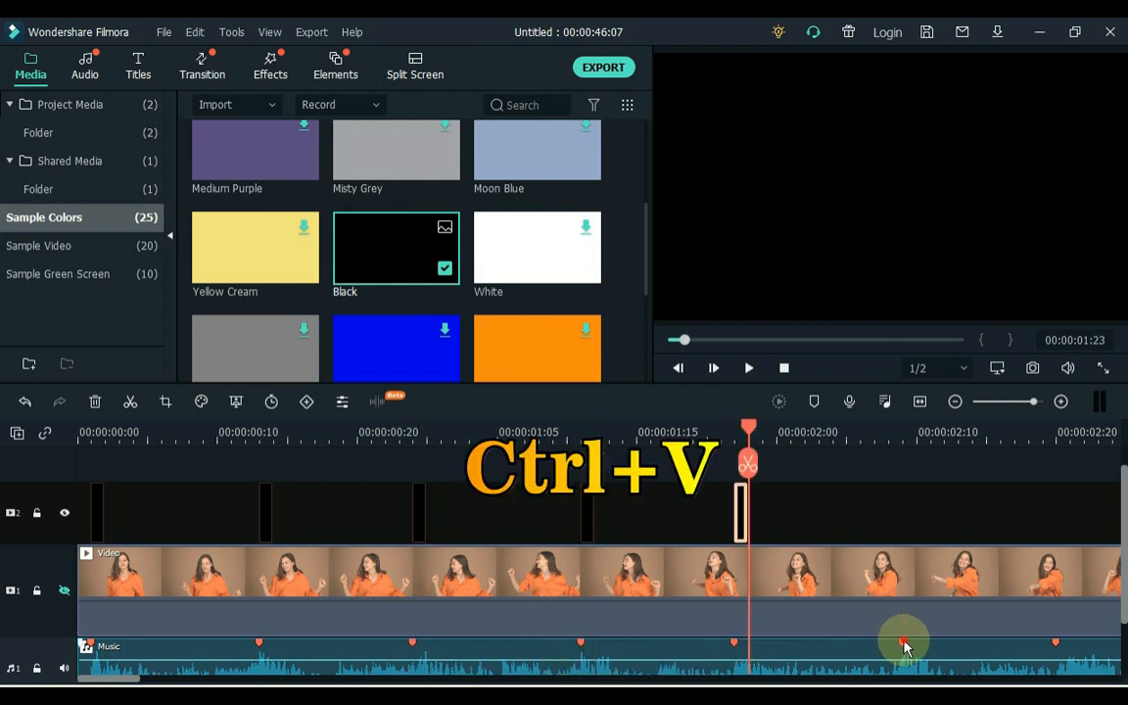
{"action": "key", "text": "ctrl+v"}
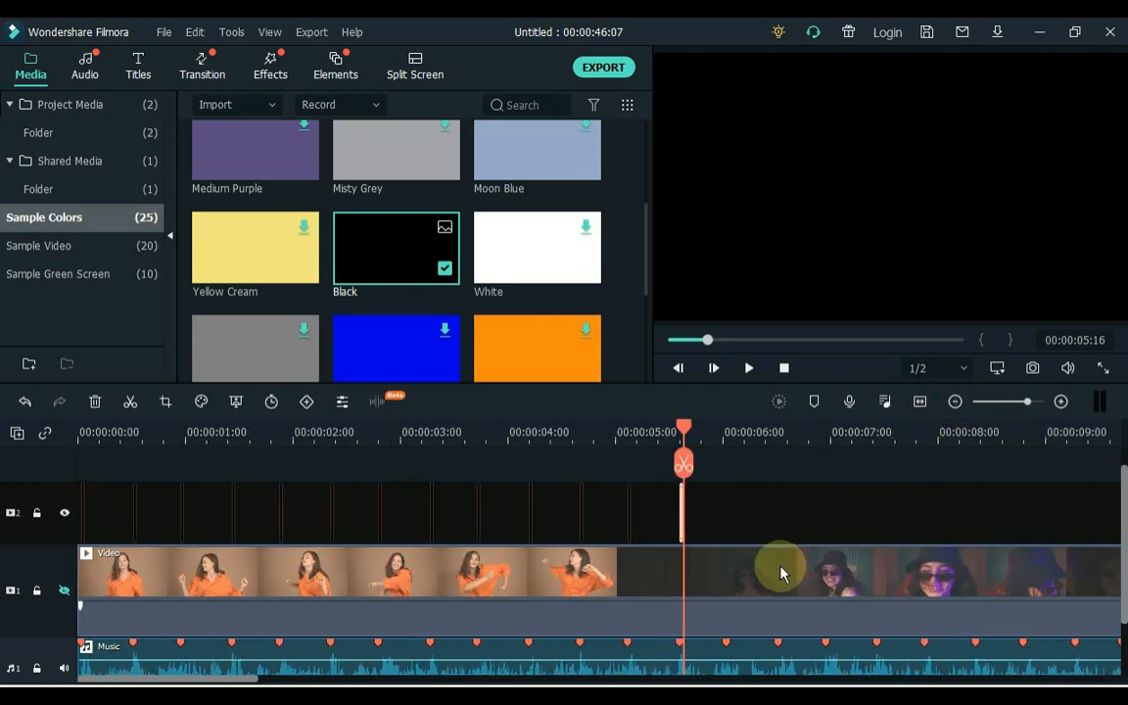
{"action": "mouse_move", "coordinate": [196, 666]}
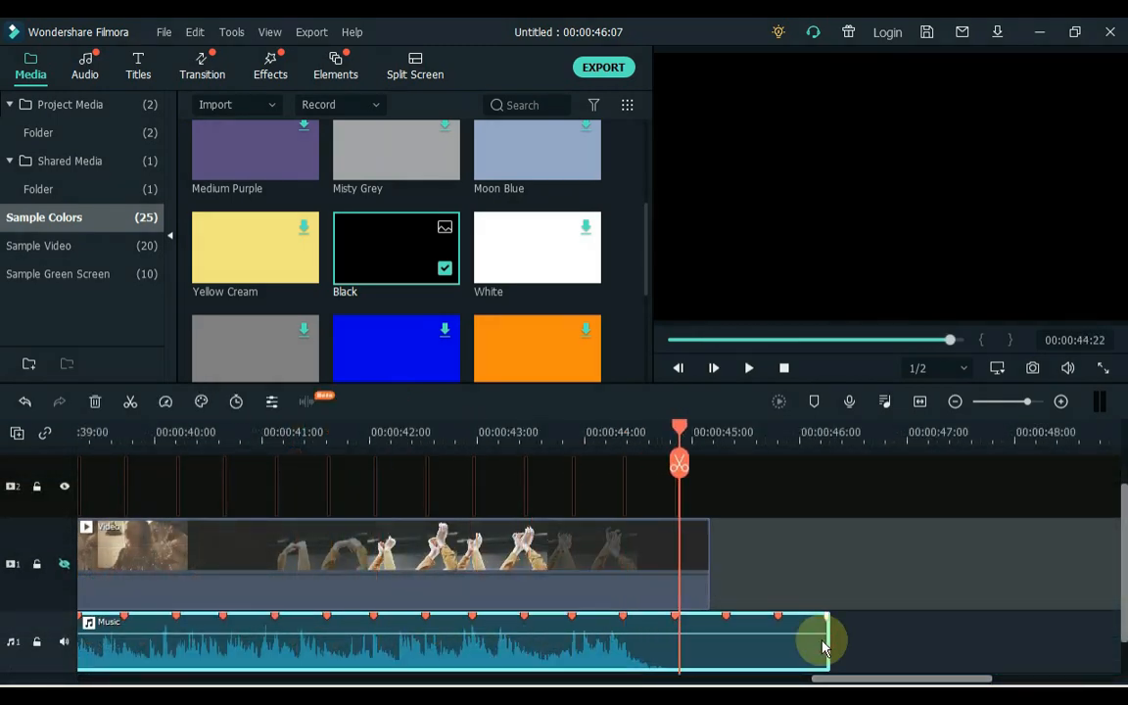
- Drag the Music clip's right edge left so it ends at 00:00:45:20
{"action": "left_click_drag", "start_coordinate": [826, 642], "coordinate": [752, 642]}
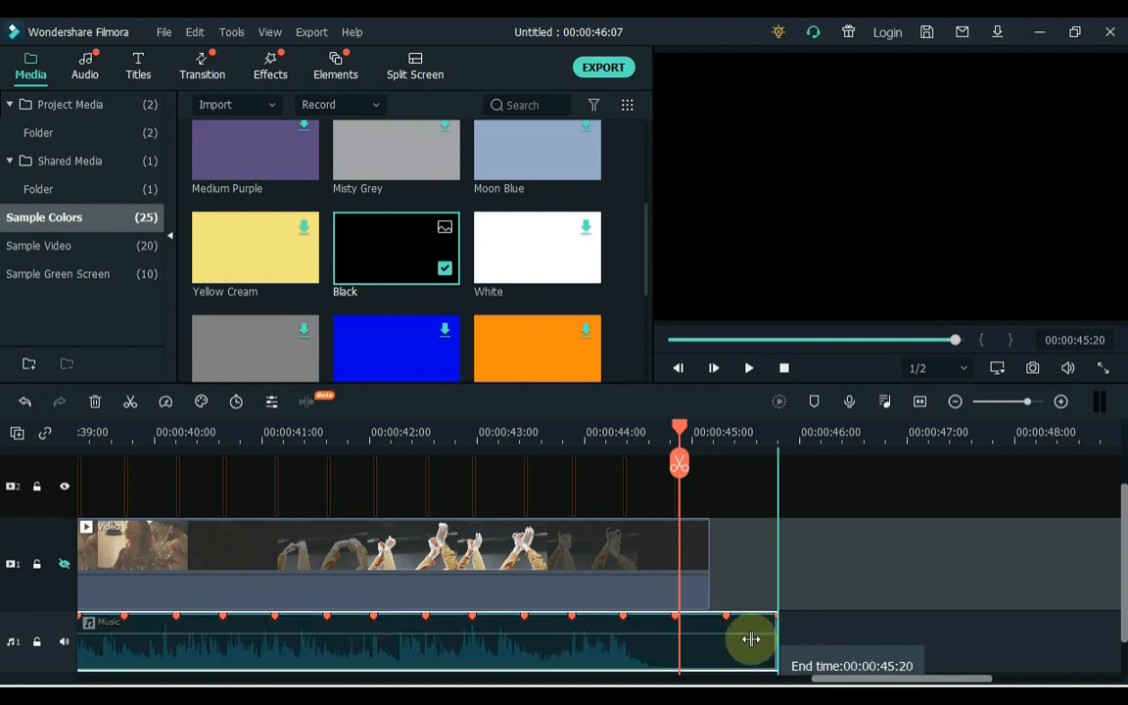